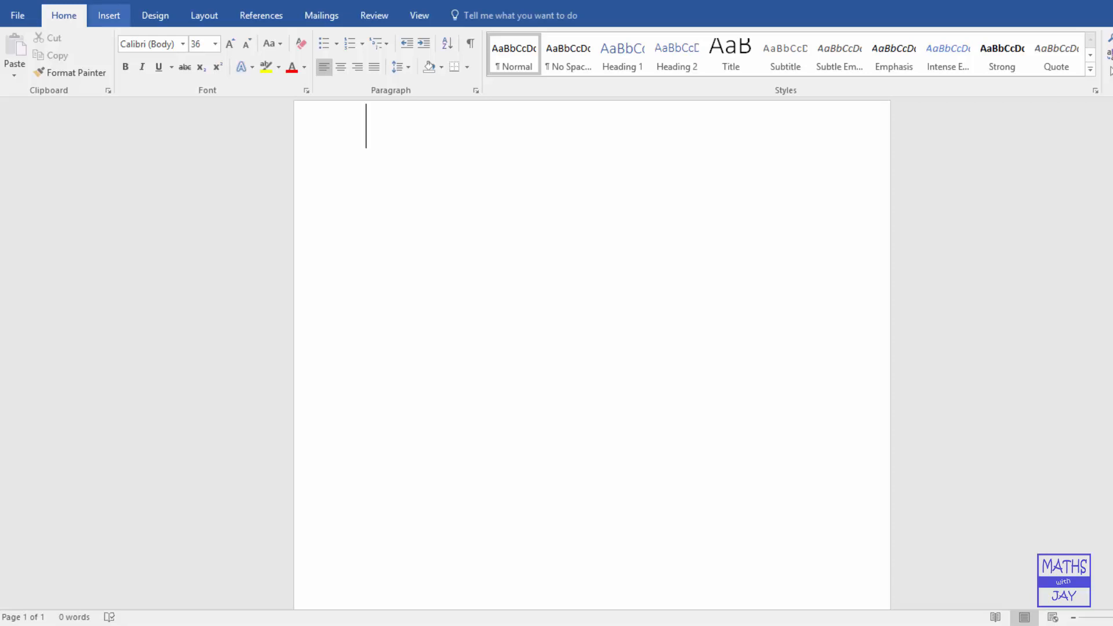
Place a blank equation box at the top of the empty page via Insert New Equation
{"action": "left_click", "coordinate": [109, 15]}
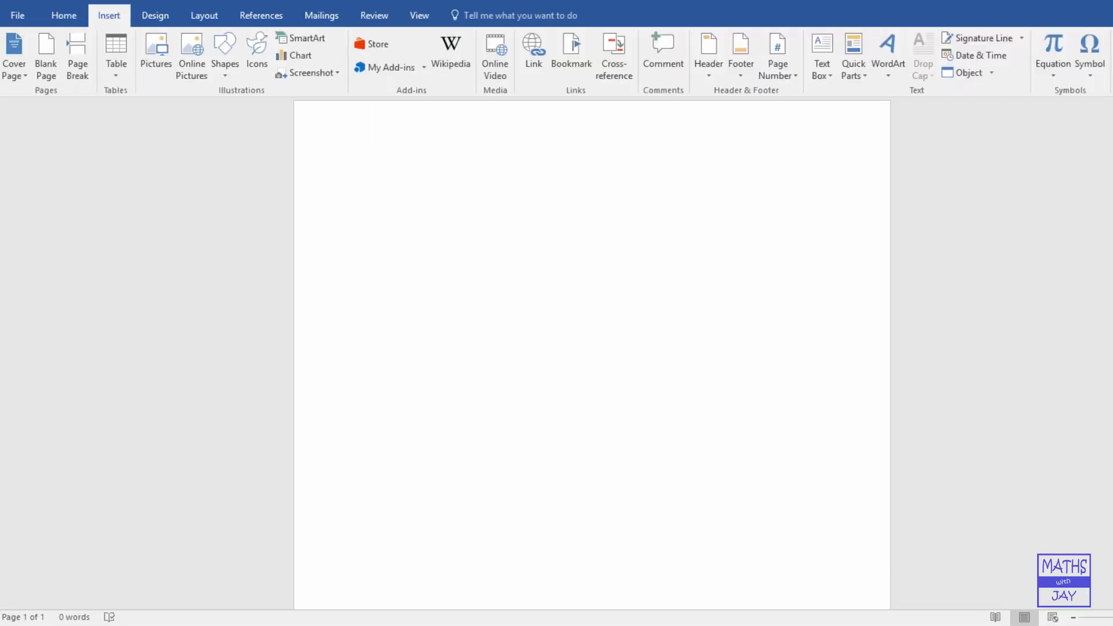
{"action": "left_click", "coordinate": [1052, 50]}
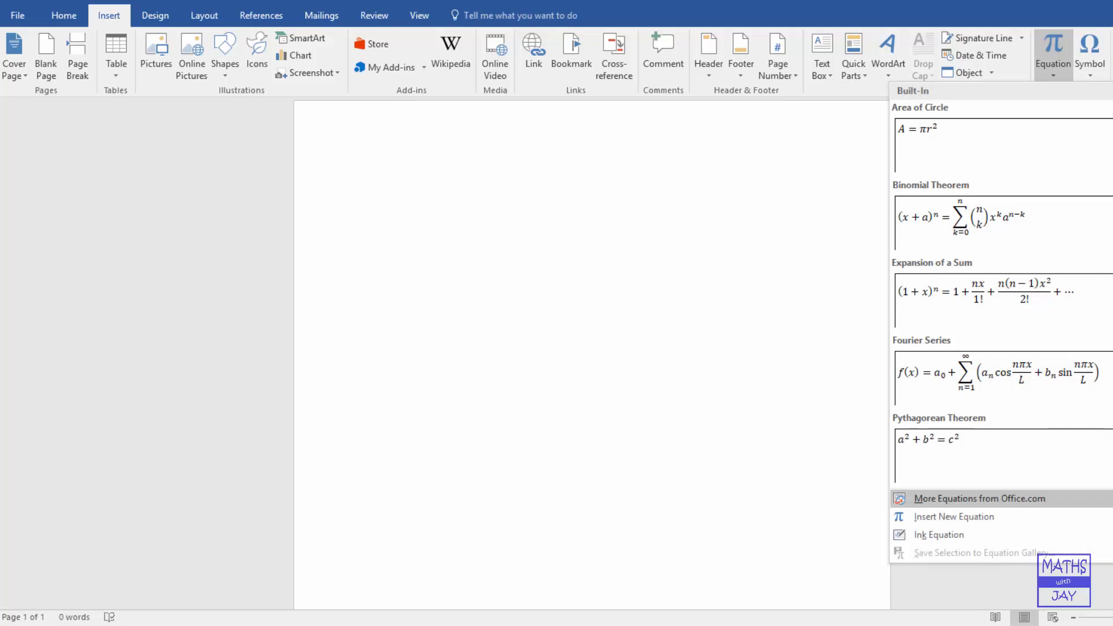
{"action": "left_click", "coordinate": [953, 516]}
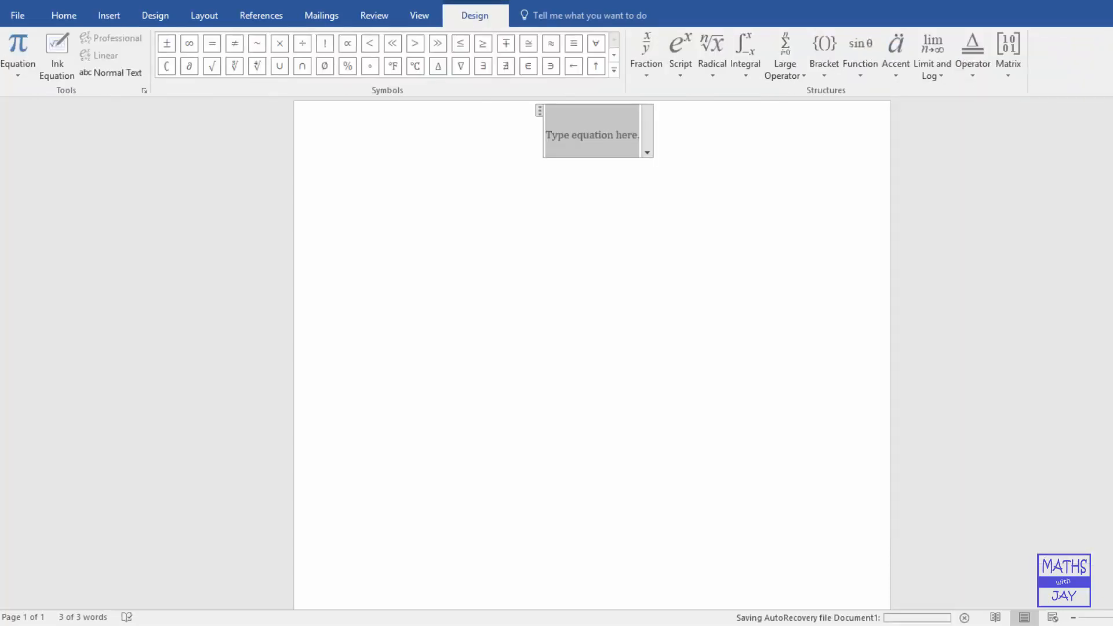
{"action": "mouse_move", "coordinate": [859, 53]}
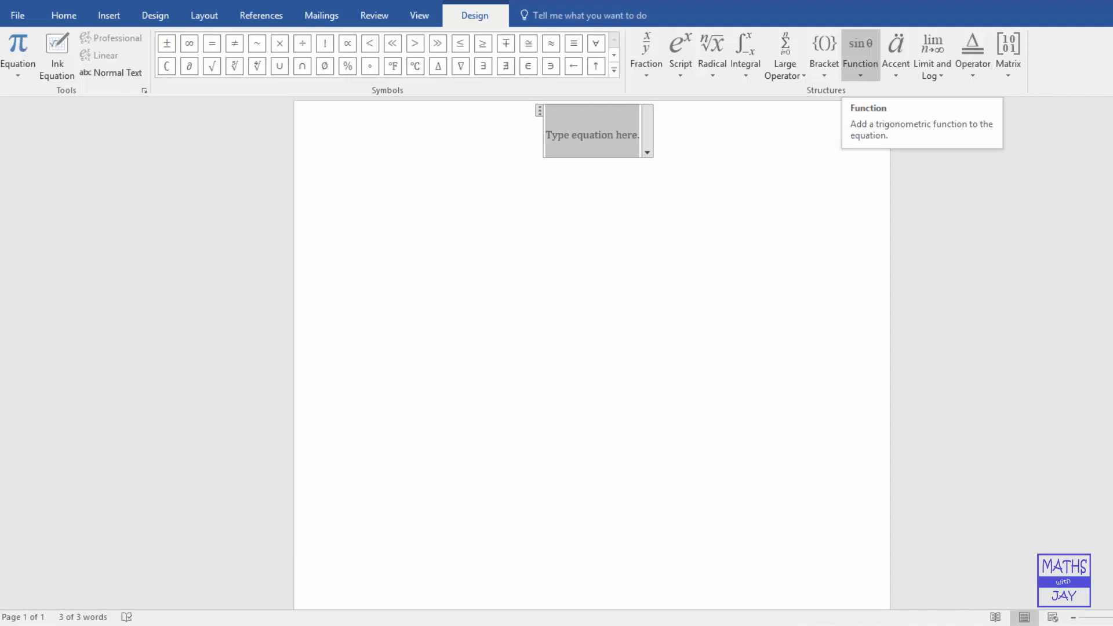
Build tan A from the Function gallery's tangent template and leave the equation
{"action": "left_click", "coordinate": [859, 56]}
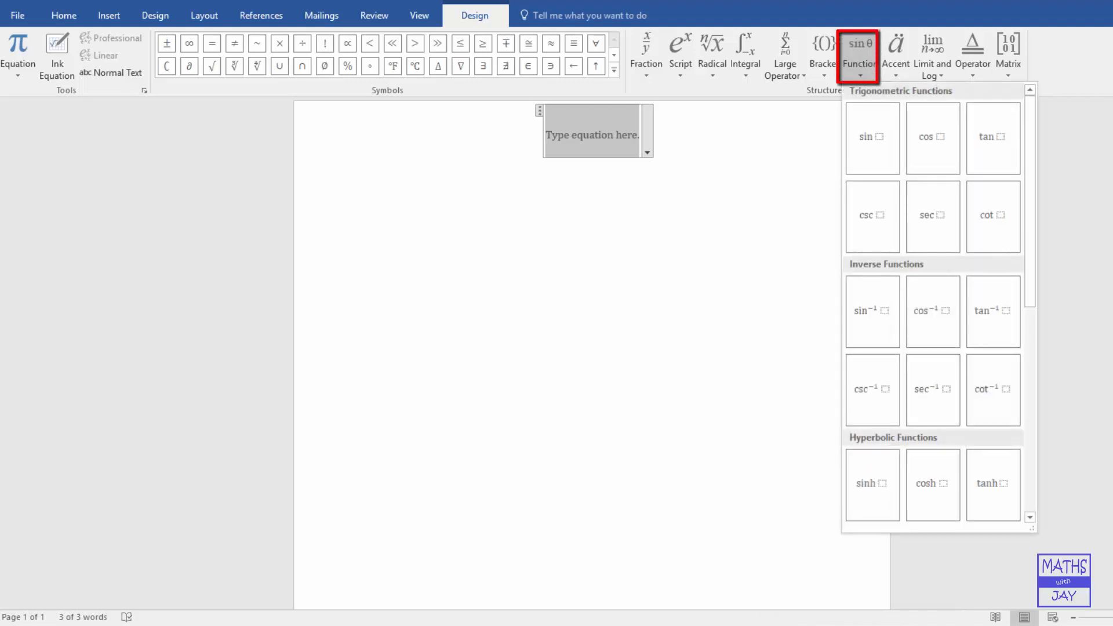
{"action": "mouse_move", "coordinate": [992, 137]}
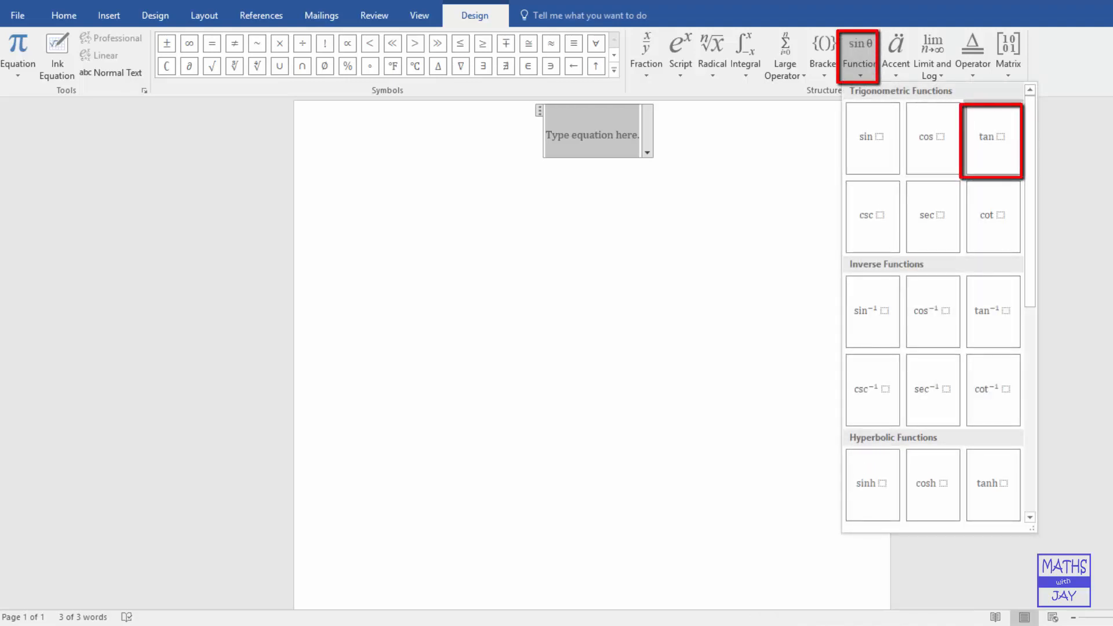
{"action": "left_click", "coordinate": [991, 140]}
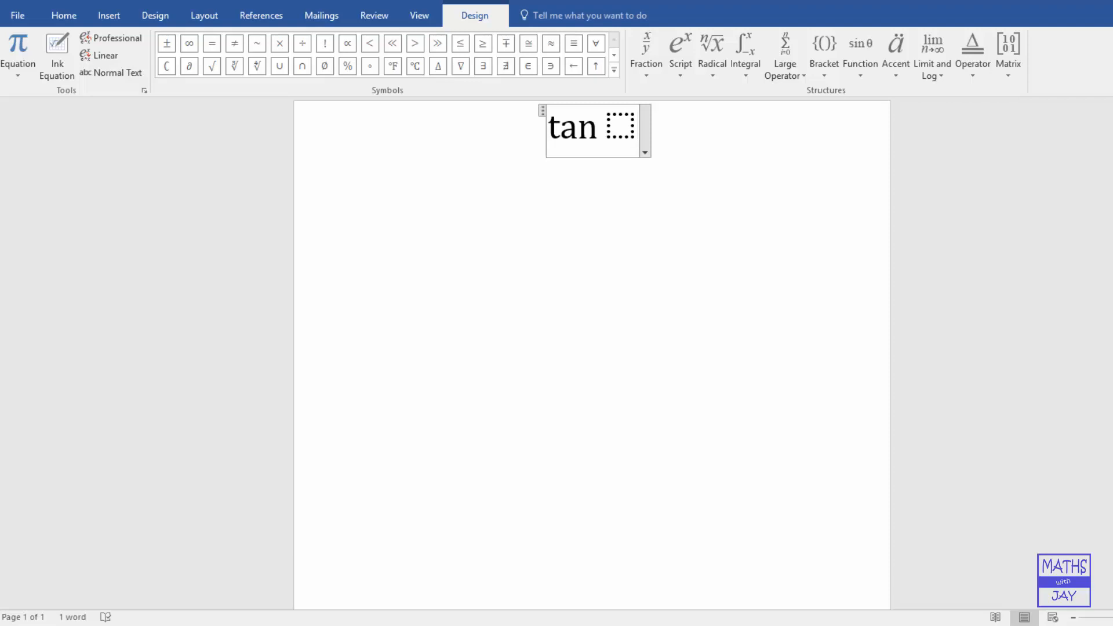
{"action": "left_click", "coordinate": [619, 126]}
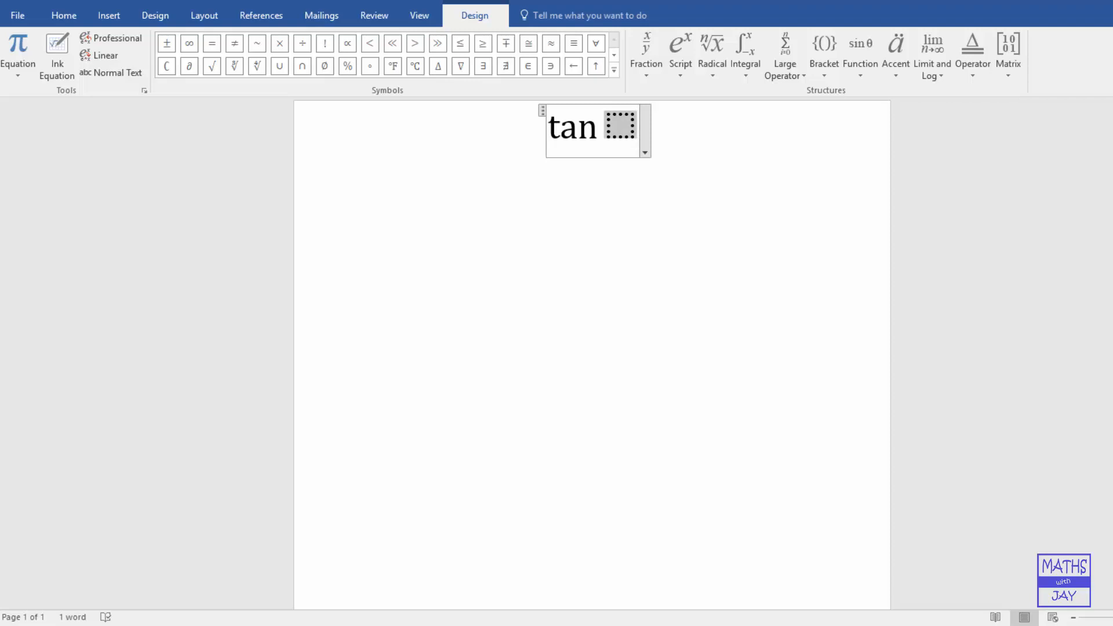
{"action": "type", "text": "A"}
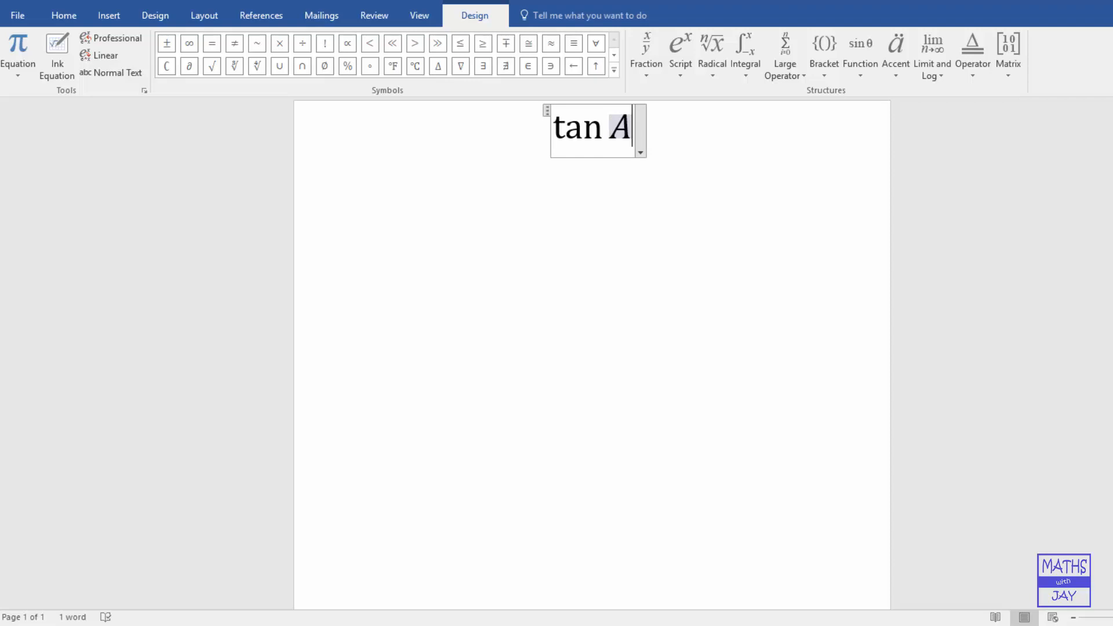
{"action": "left_click", "coordinate": [62, 15]}
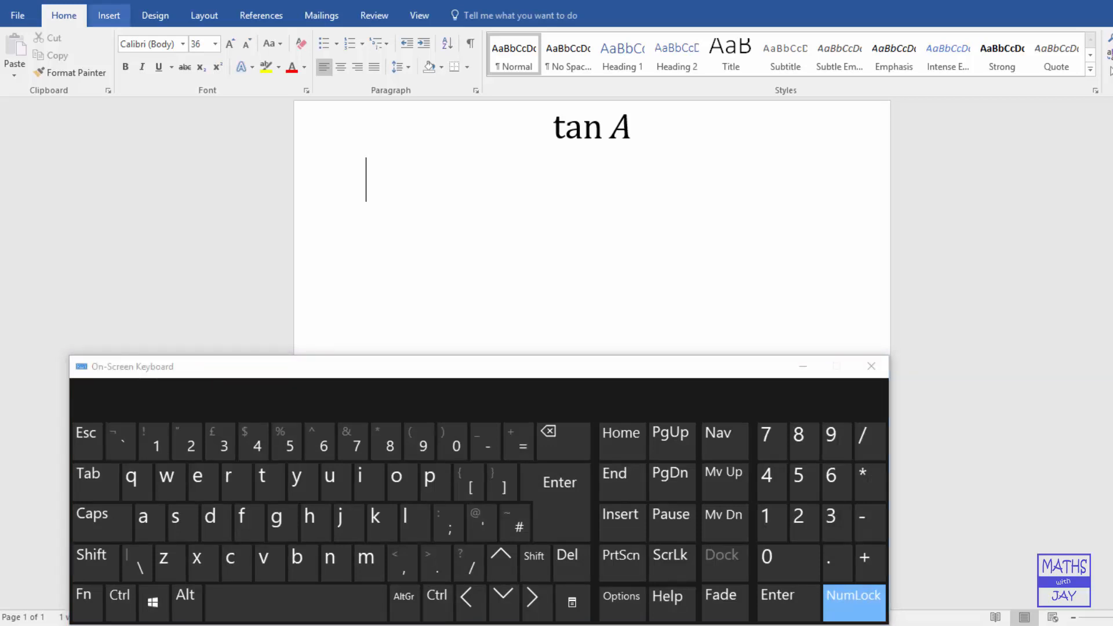
Insert a second equation and type tan A with the On-Screen Keyboard
{"action": "left_click", "coordinate": [109, 15]}
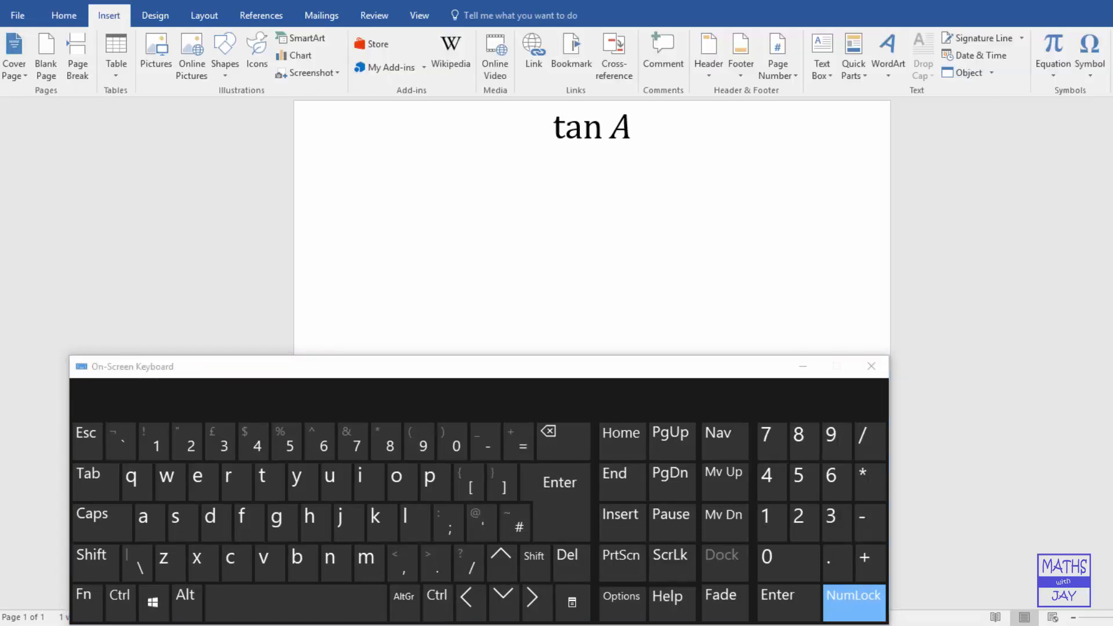
{"action": "left_click", "coordinate": [1052, 54]}
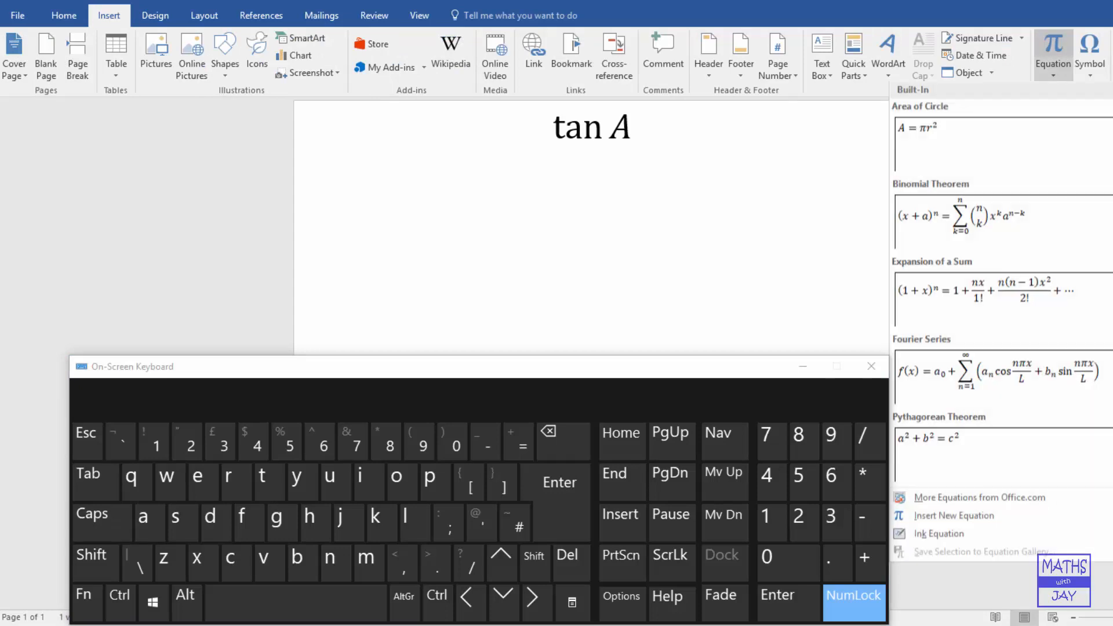
{"action": "left_click", "coordinate": [1053, 50]}
{"action": "type", "text": "t"}
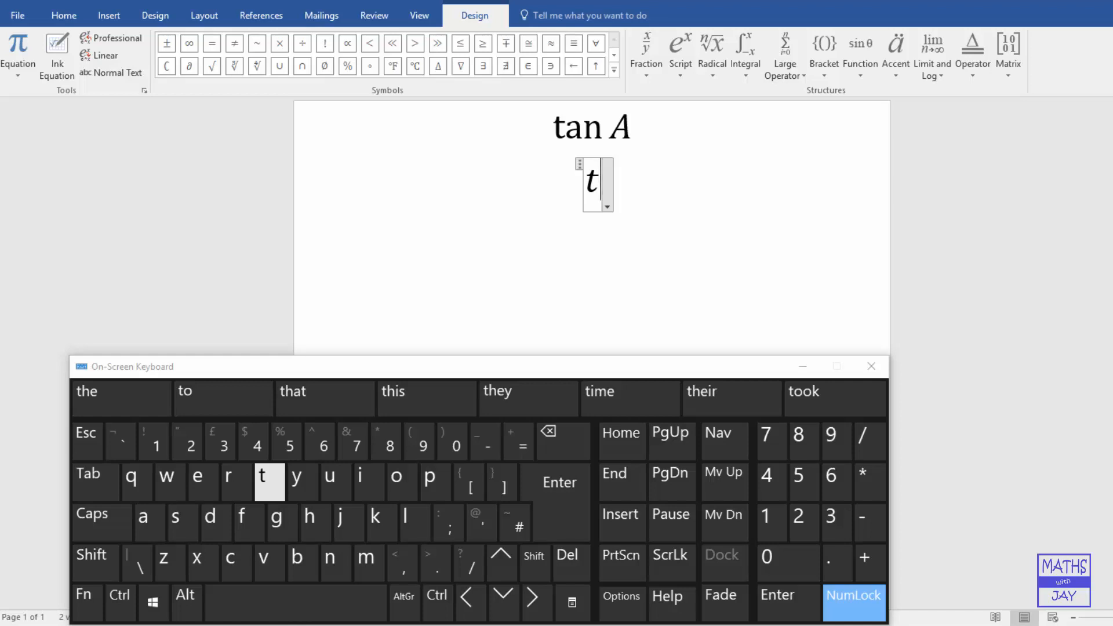
{"action": "left_click", "coordinate": [149, 523]}
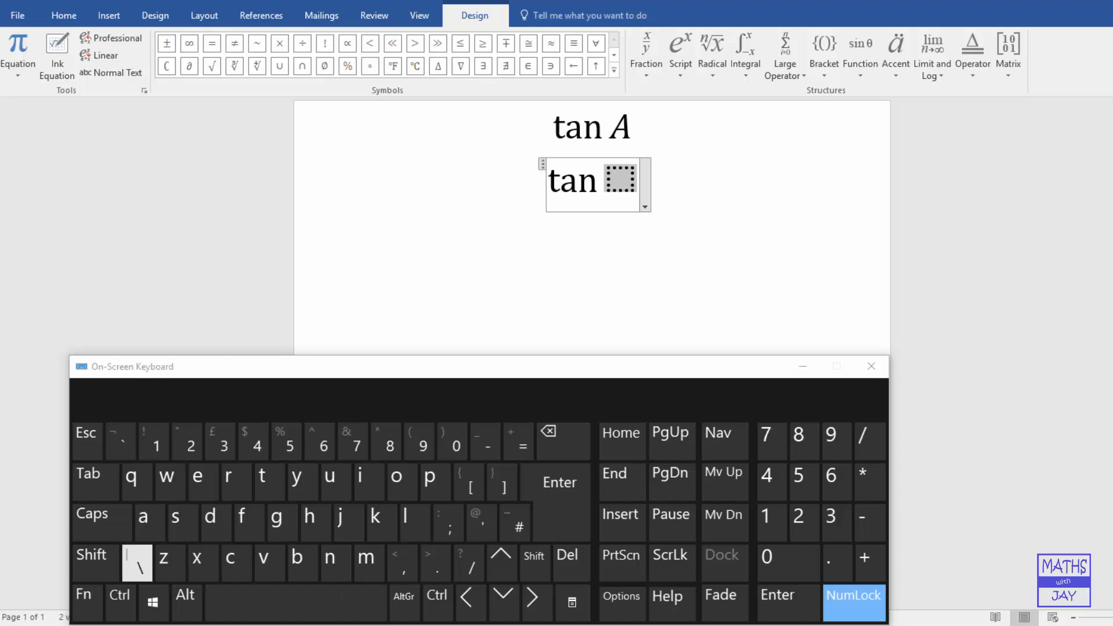
{"action": "left_click", "coordinate": [90, 554]}
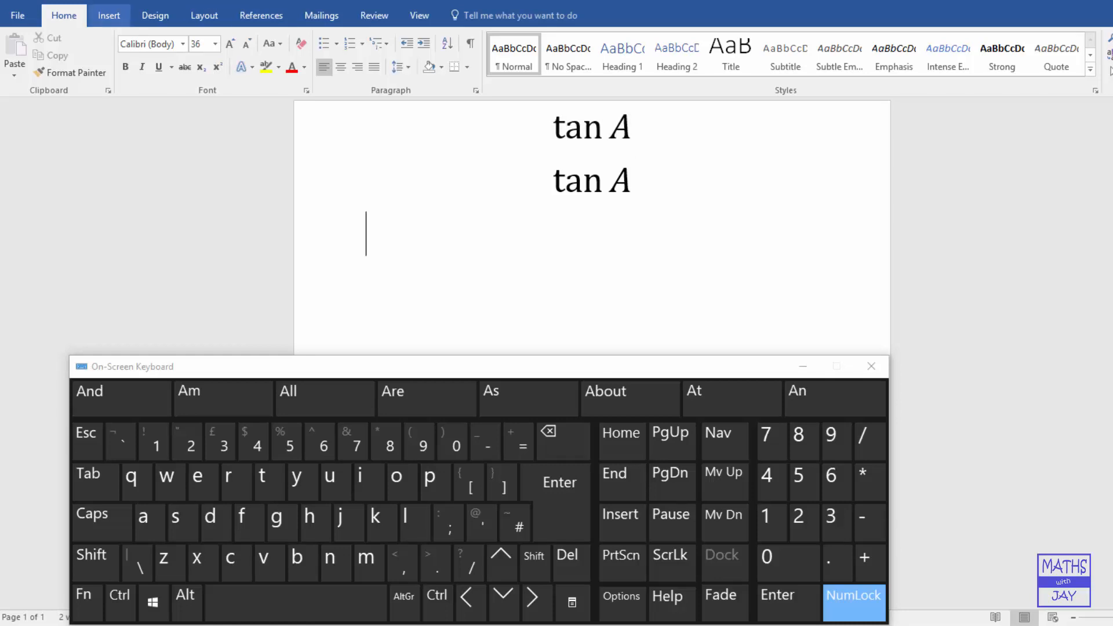
Insert a third blank equation below the two tan A lines
{"action": "left_click", "coordinate": [109, 15]}
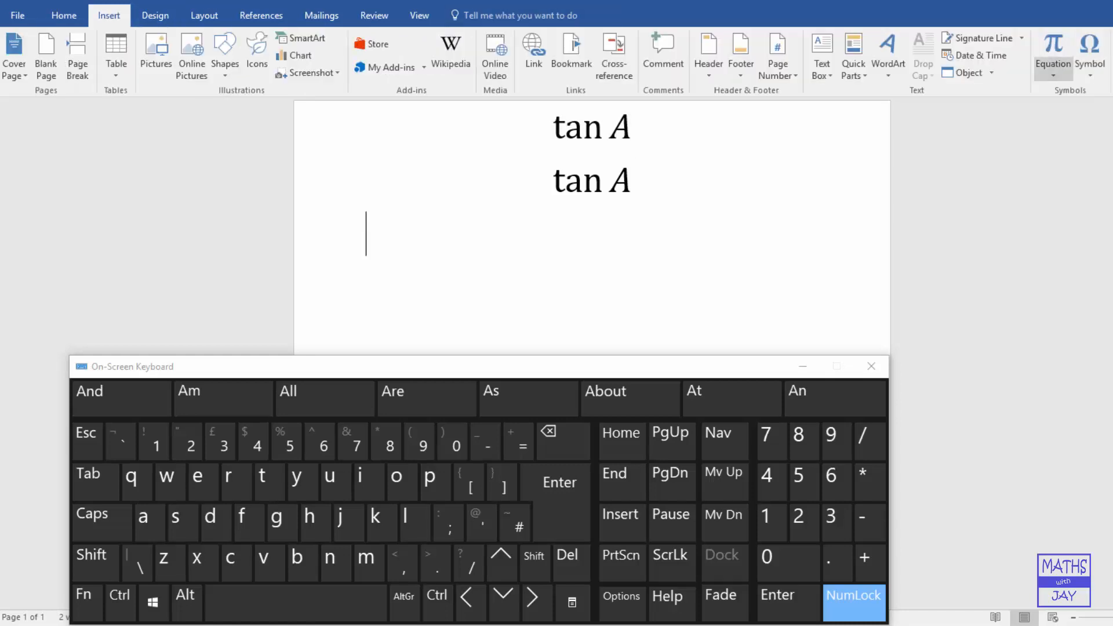
{"action": "left_click", "coordinate": [1052, 48]}
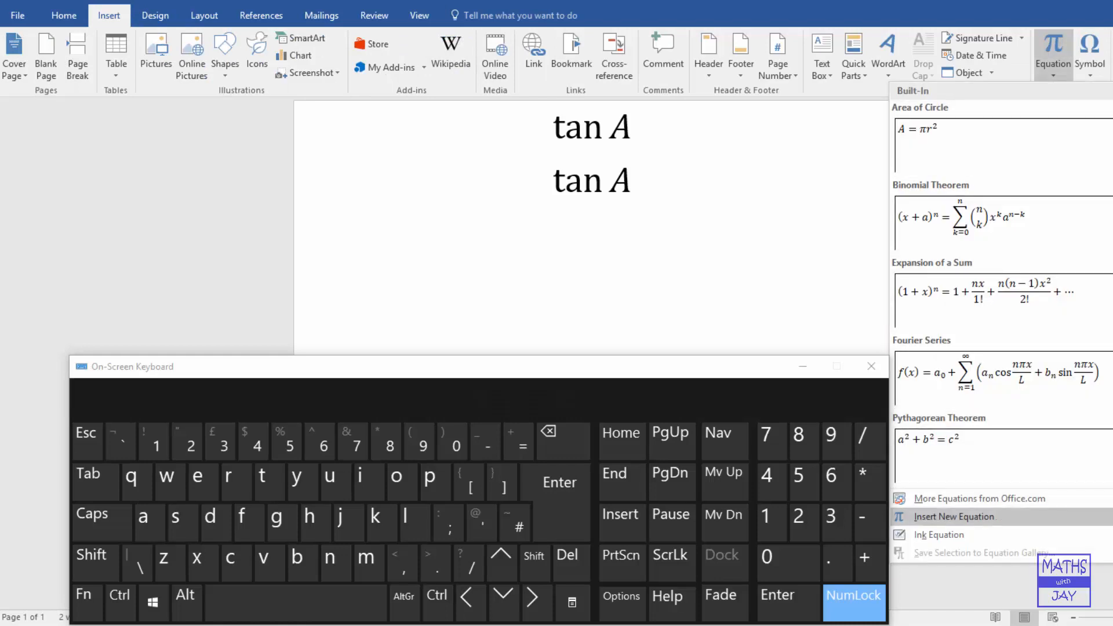
{"action": "left_click", "coordinate": [954, 516]}
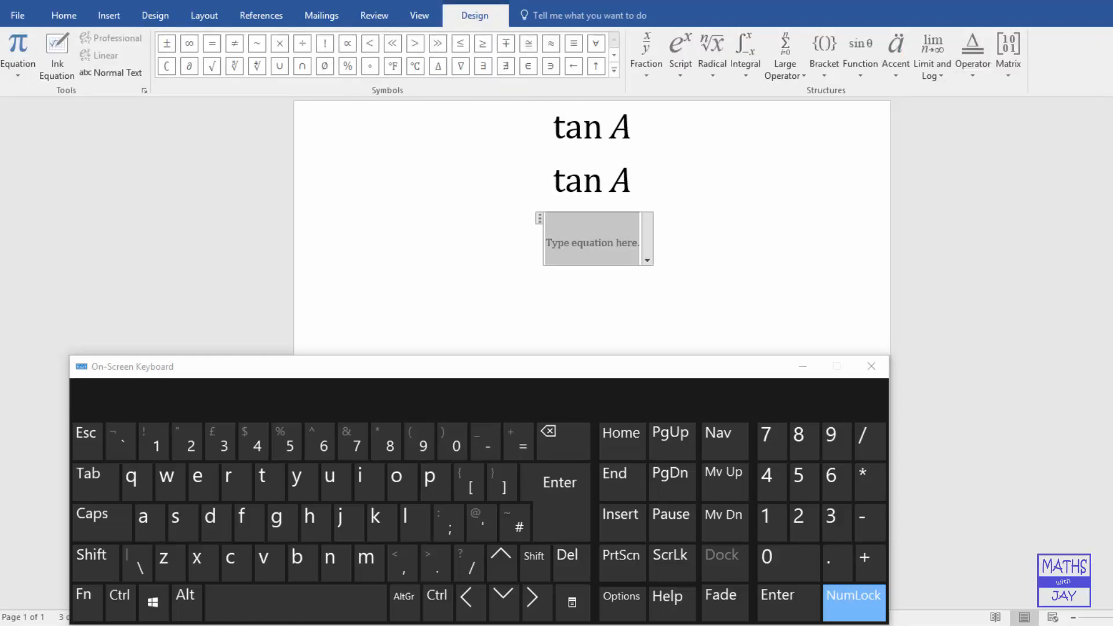
Use the inverse tangent template, overtype -1 with 2 and add A to get tan² A
{"action": "left_click", "coordinate": [859, 54]}
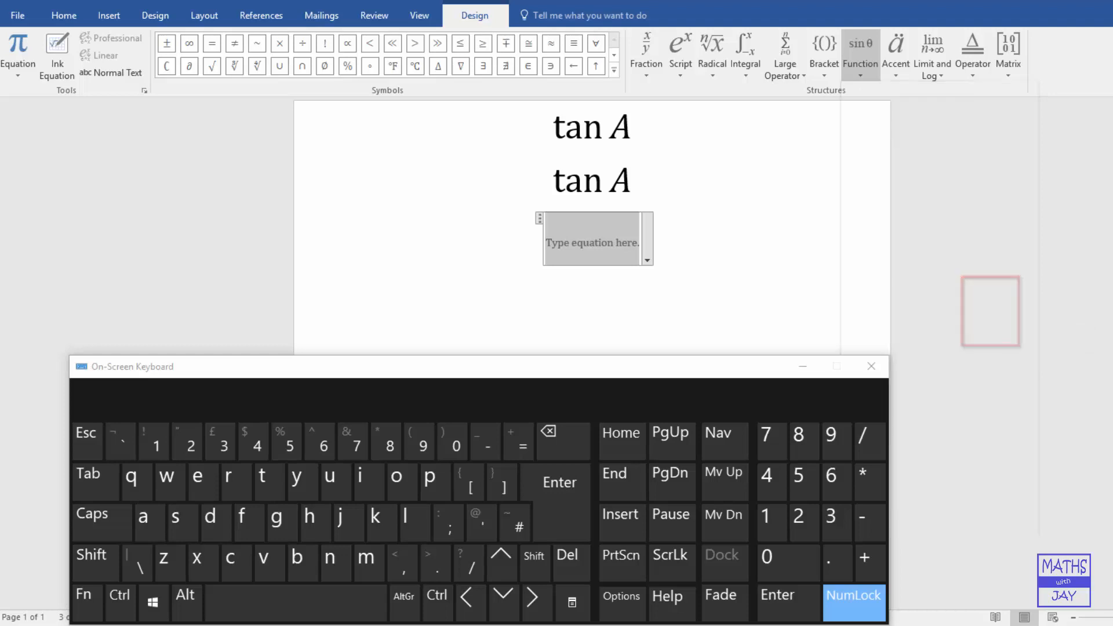
{"action": "left_click", "coordinate": [860, 53]}
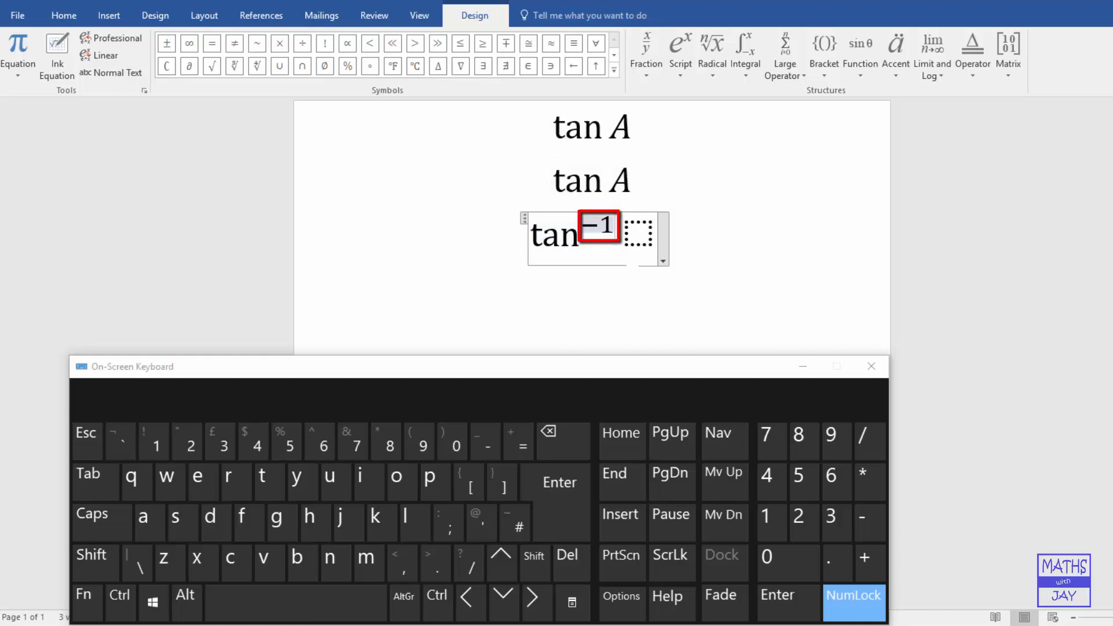
{"action": "type", "text": "2"}
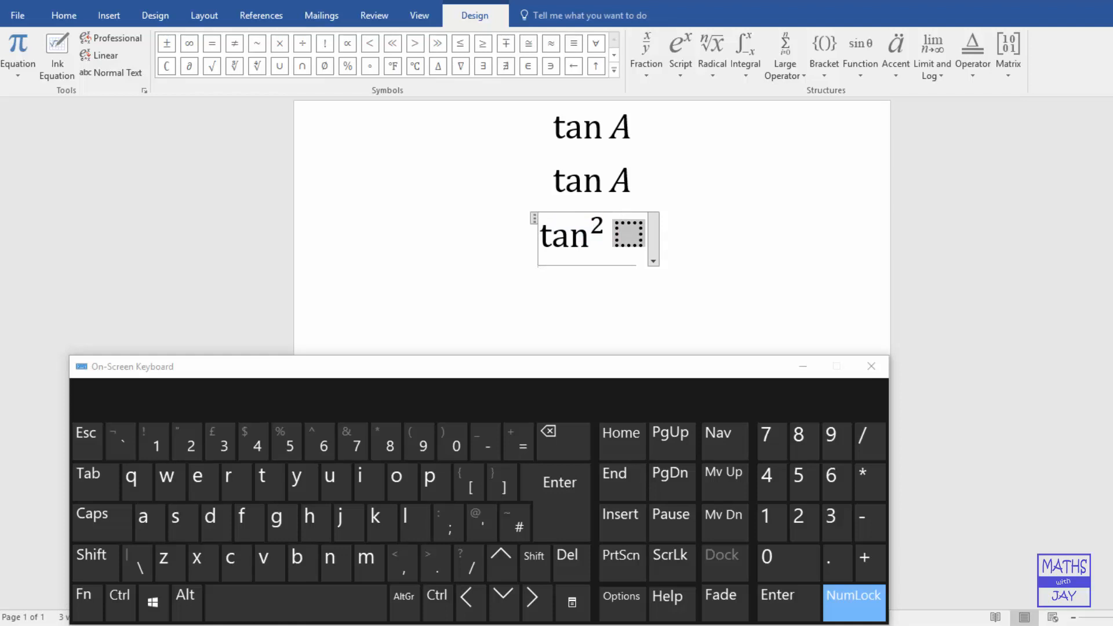
{"action": "type", "text": "A"}
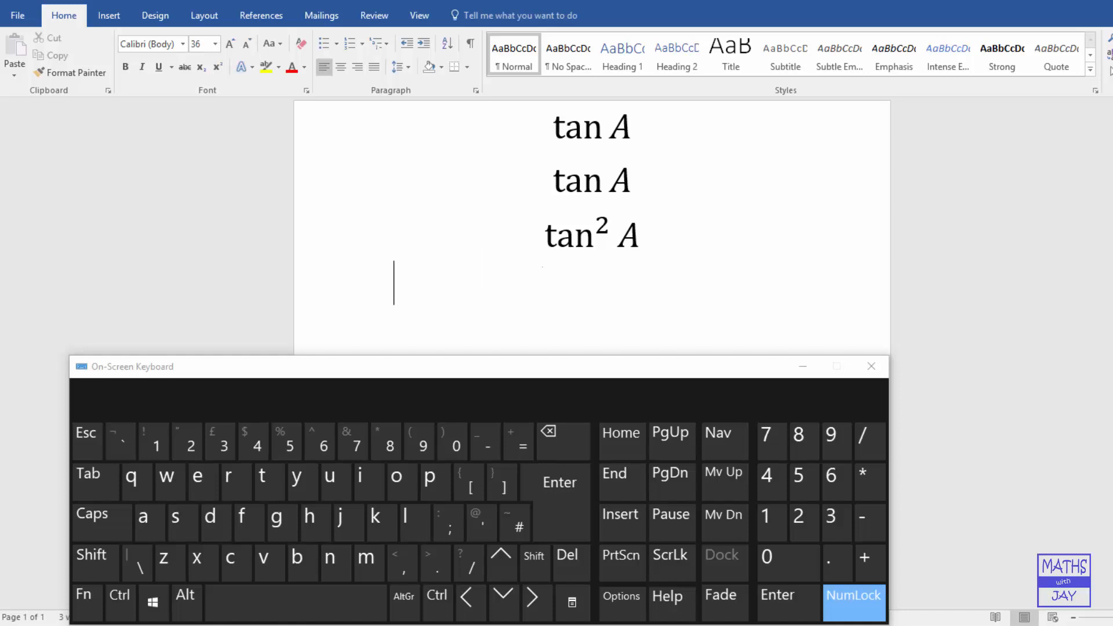
Insert a fourth equation and type tan as a function with the On-Screen Keyboard
{"action": "left_click", "coordinate": [108, 15]}
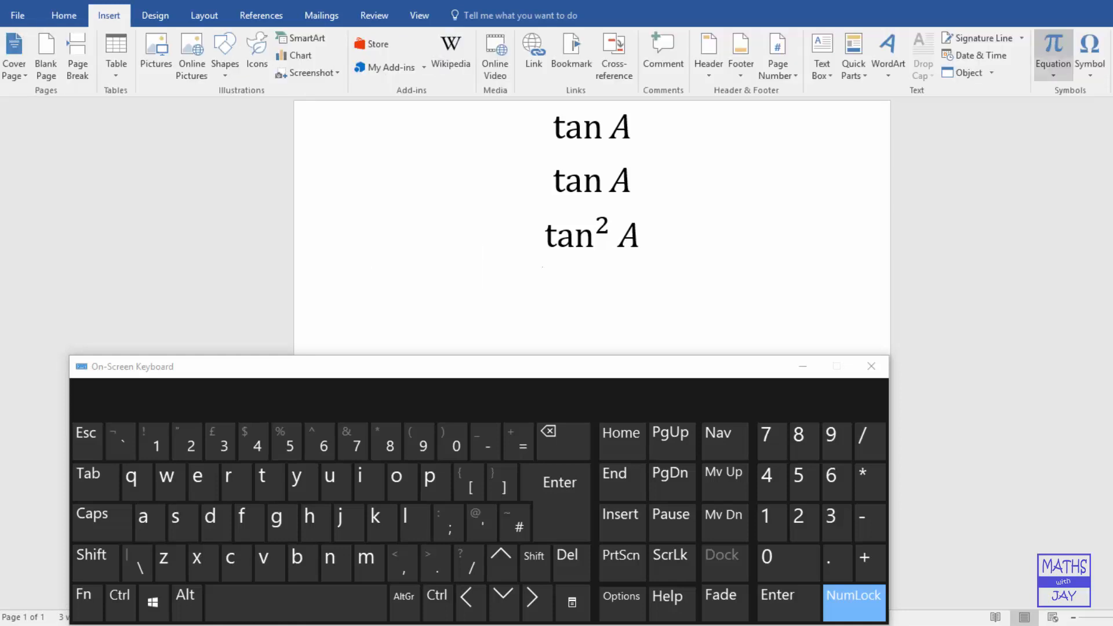
{"action": "left_click", "coordinate": [1053, 53]}
{"action": "type", "text": "tan"}
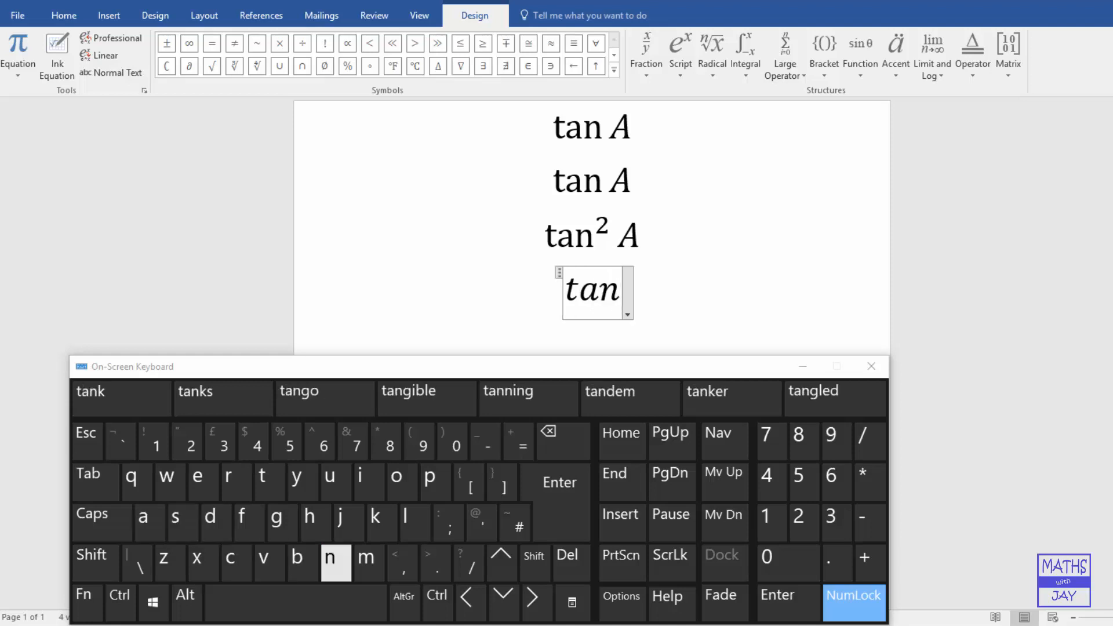
{"action": "left_click", "coordinate": [303, 563]}
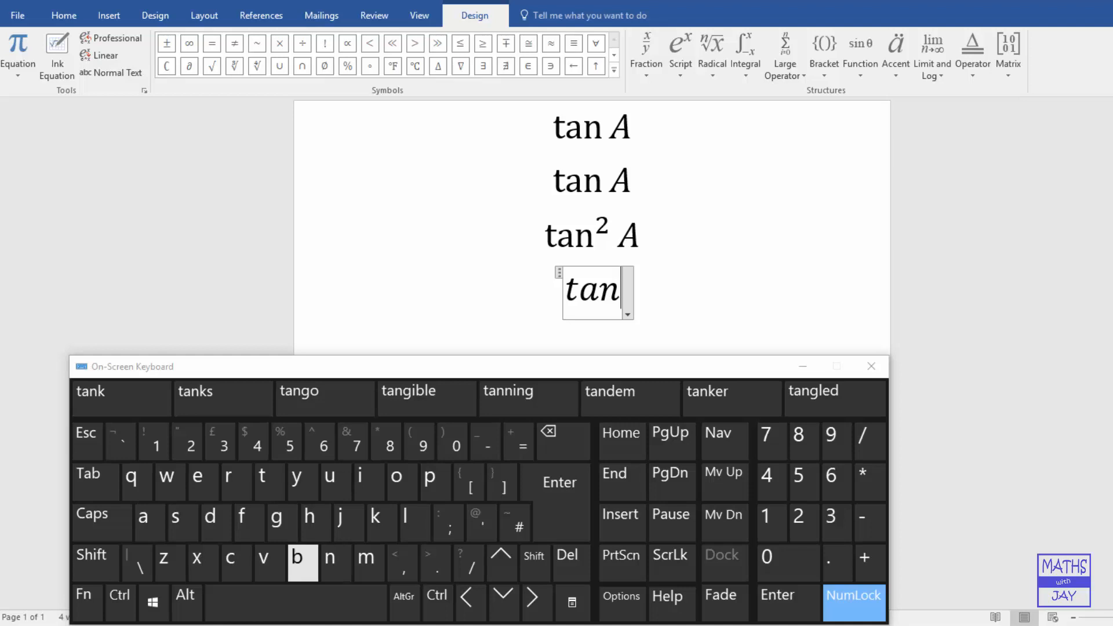
{"action": "left_click", "coordinate": [91, 555]}
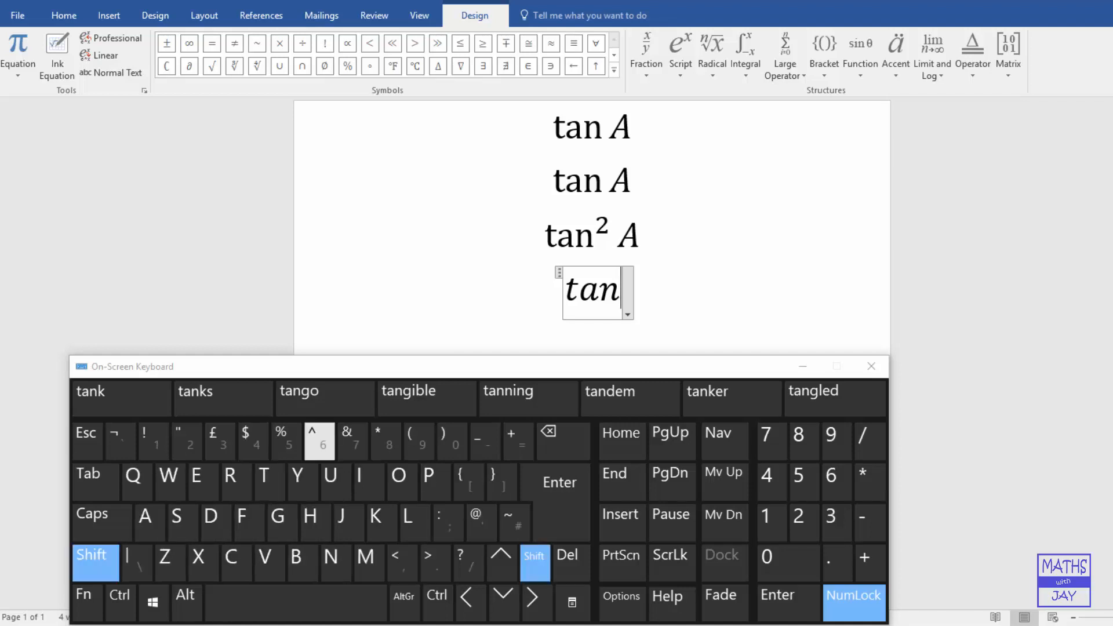
Add ^2 and build the tan² superscript, leaving an empty angle placeholder with Shift on
{"action": "left_click", "coordinate": [319, 440]}
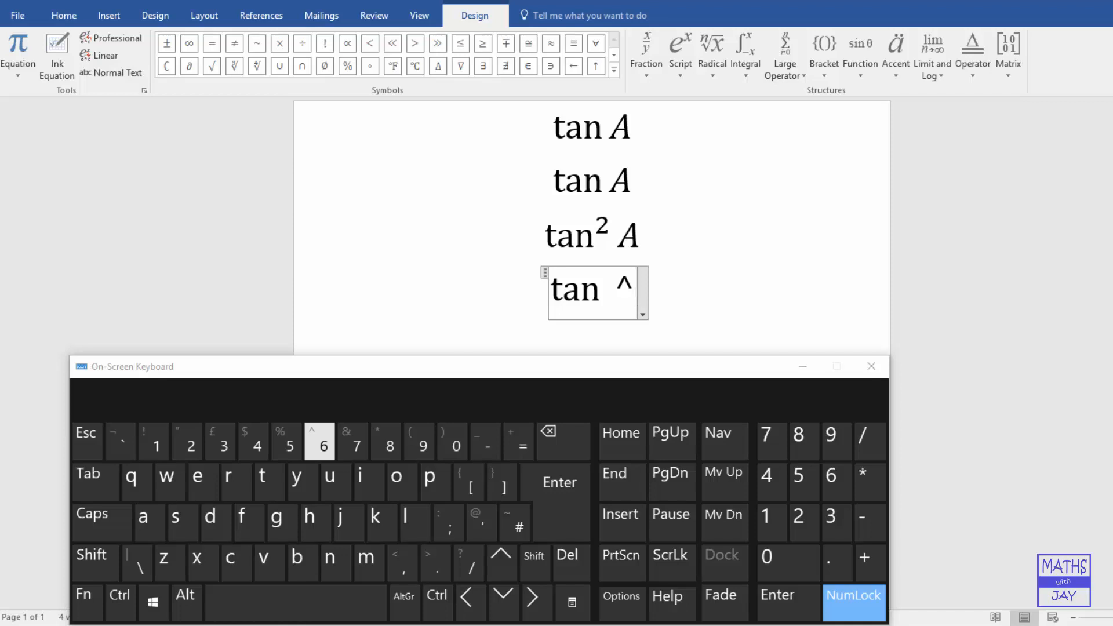
{"action": "left_click", "coordinate": [186, 441]}
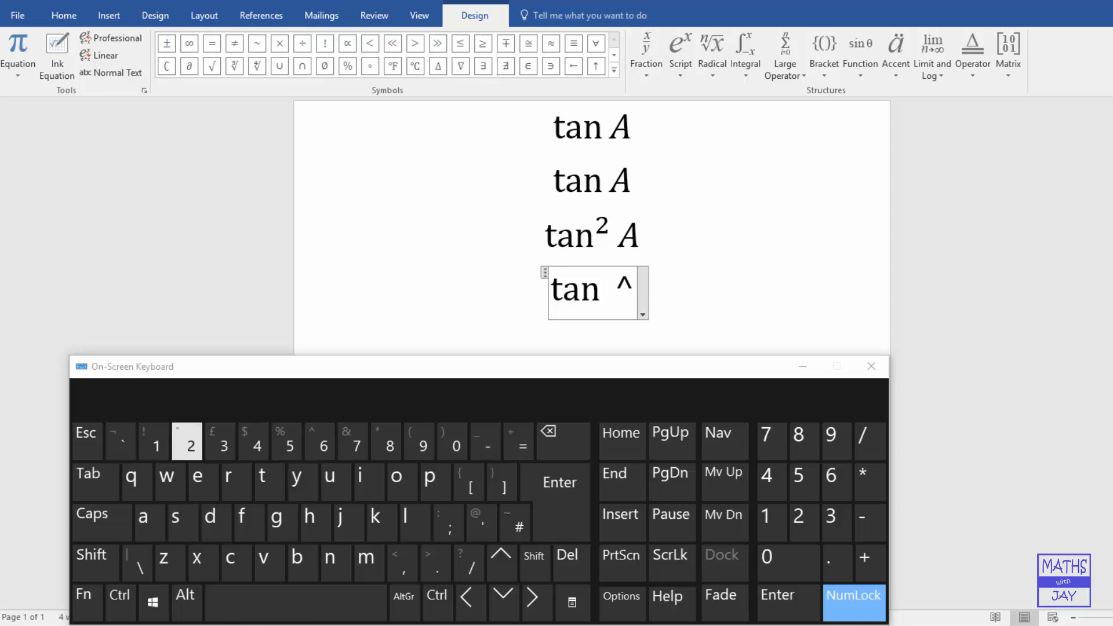
{"action": "left_click", "coordinate": [186, 440]}
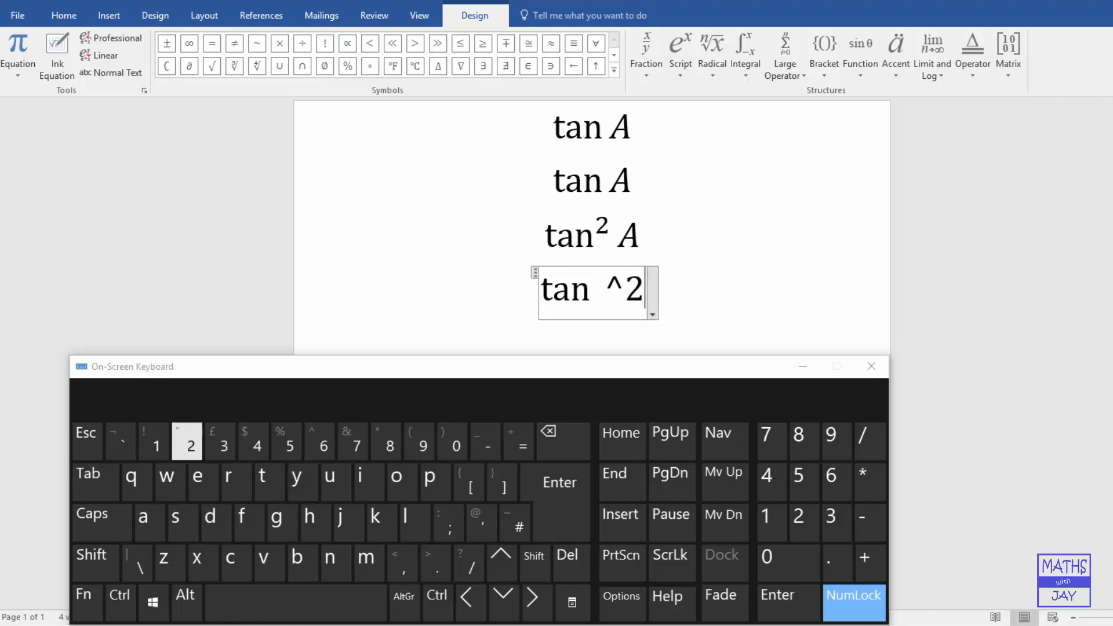
{"action": "left_click", "coordinate": [236, 562]}
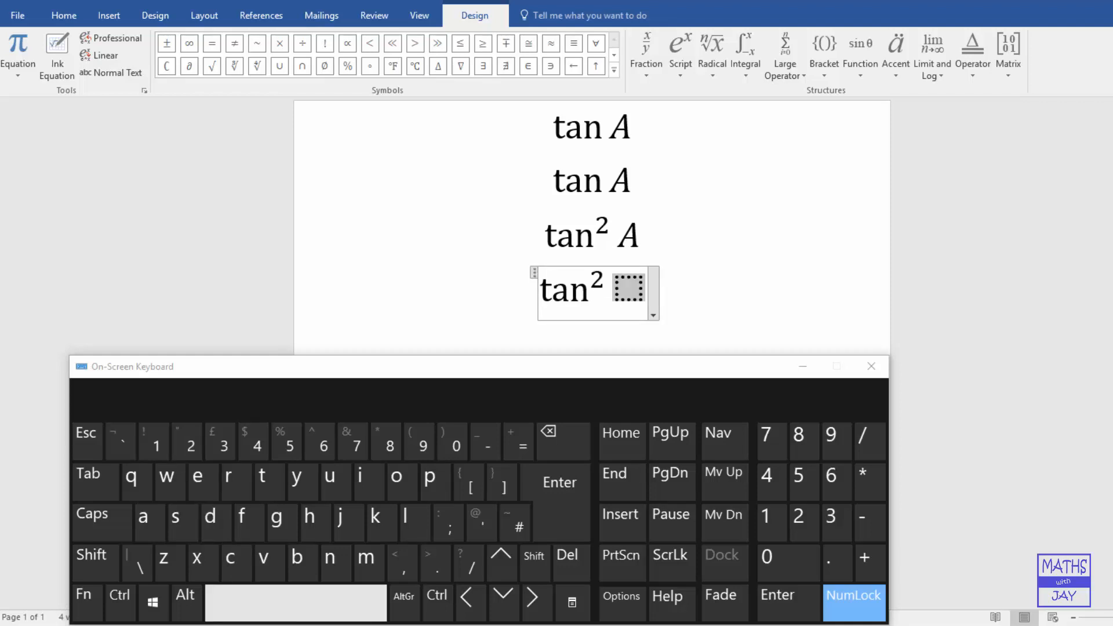
{"action": "left_click", "coordinate": [91, 557]}
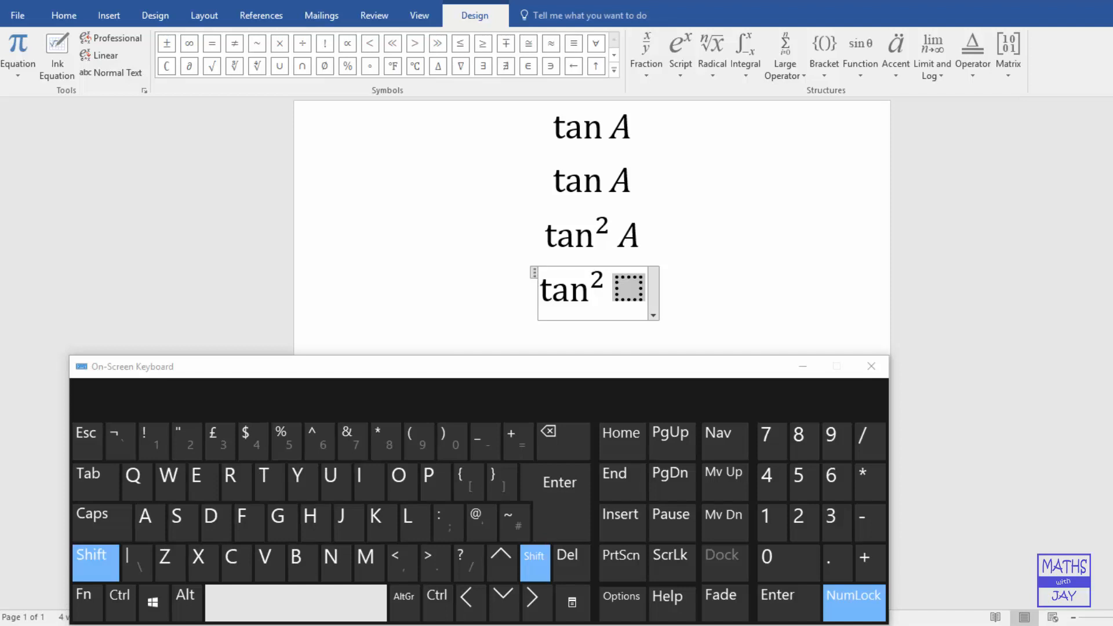